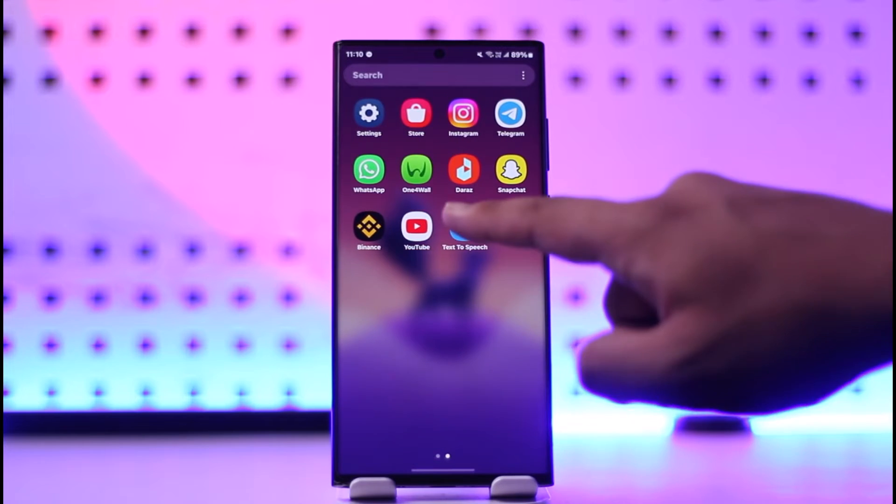
- Launch the Binance app from the Android home screen
click(369, 228)
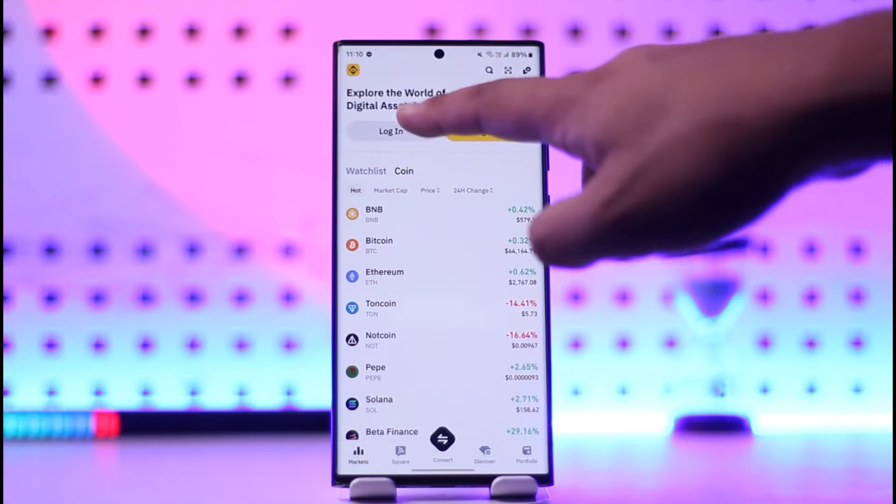
- View the email/phone login screen from Markets, then back out of it
click(390, 131)
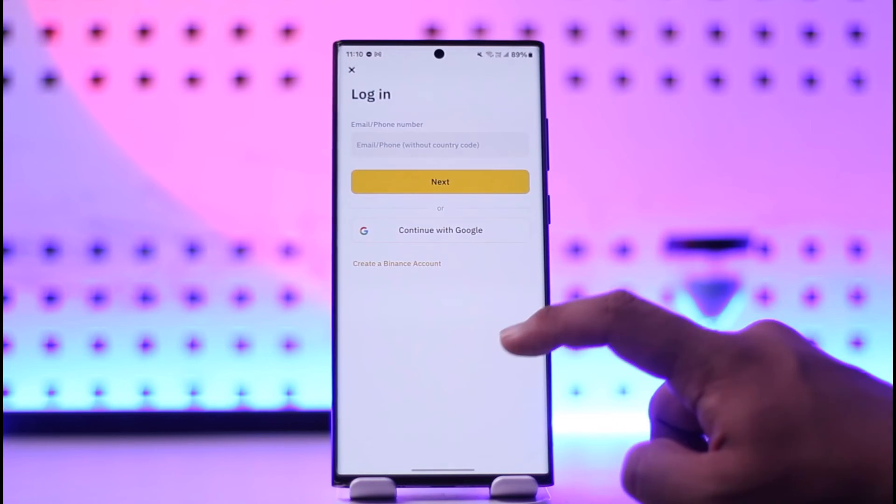
click(352, 70)
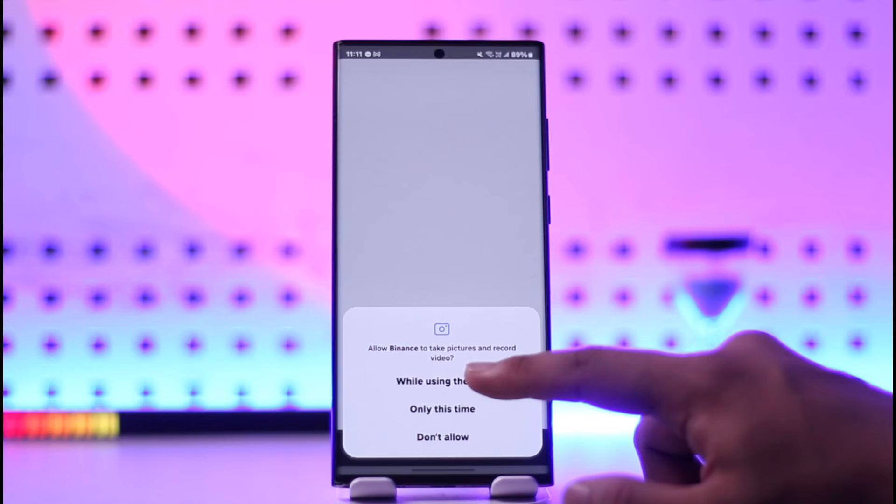
- Grant the QR-code scanner camera access with 'While using the app'
click(442, 381)
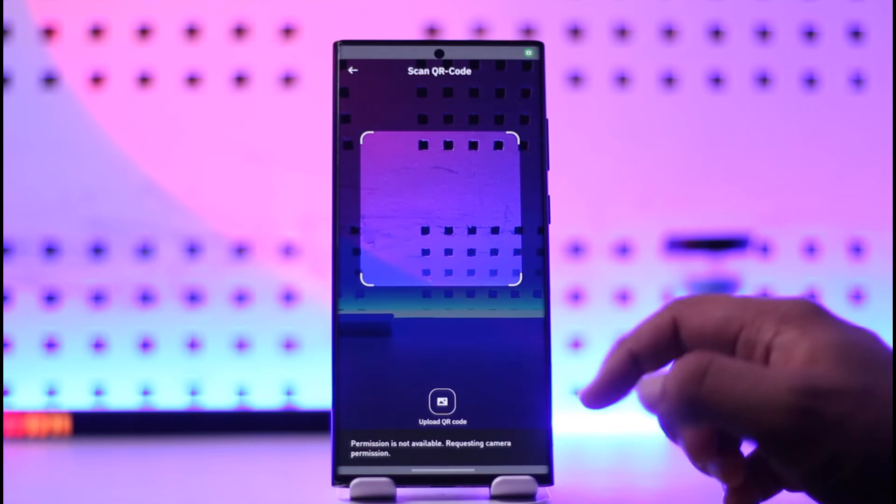